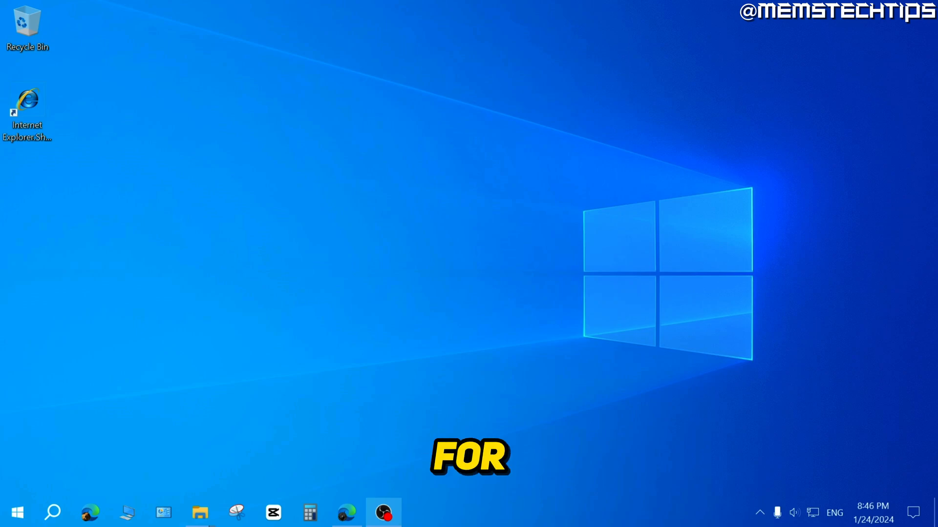
Step: Launch Command Prompt as administrator from a Windows Search for 'cmd'
left_click(16, 512)
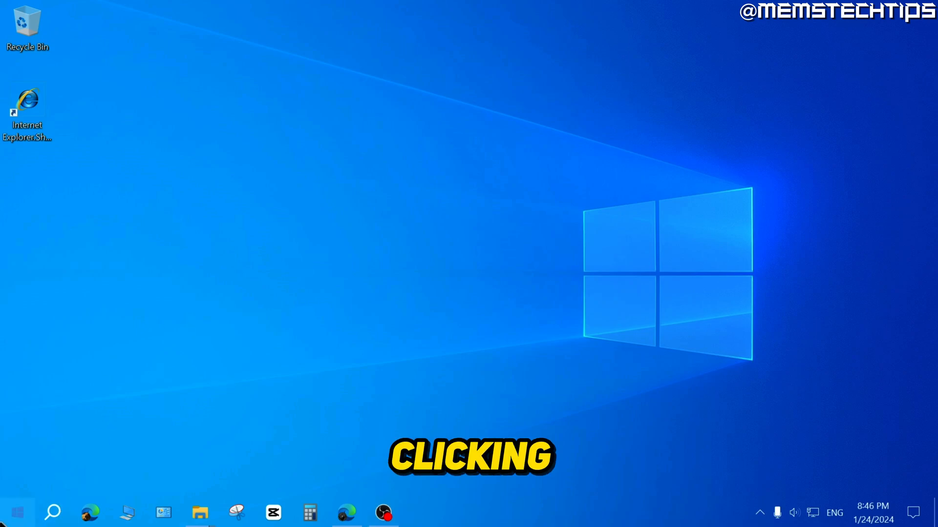
type("c")
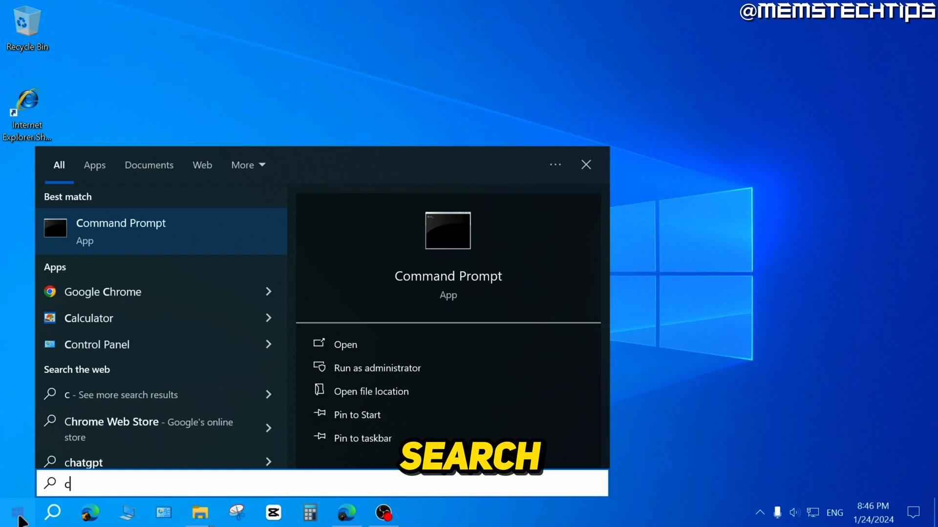
type("md")
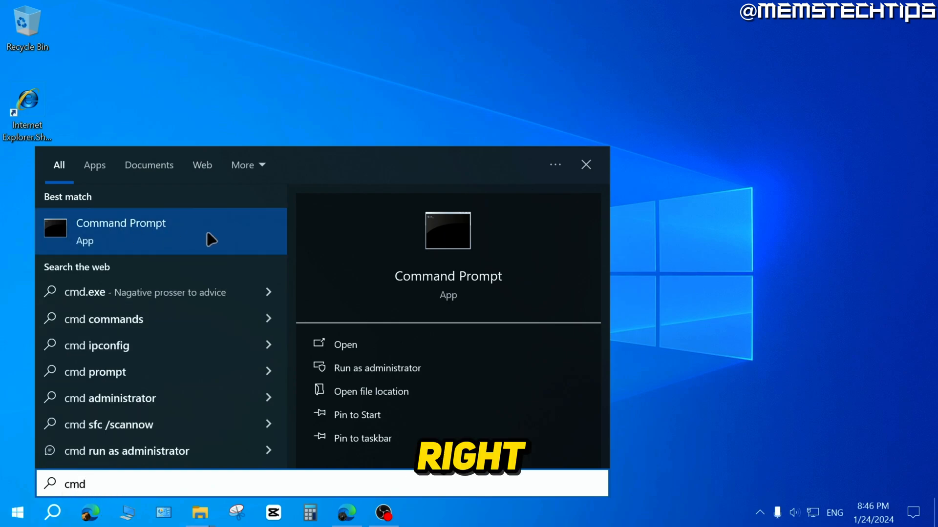
right_click(120, 232)
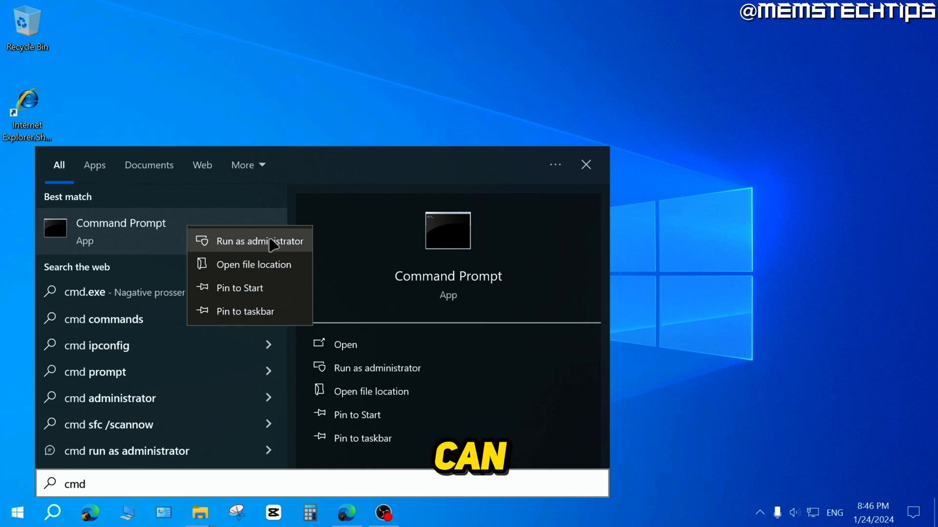
left_click(258, 241)
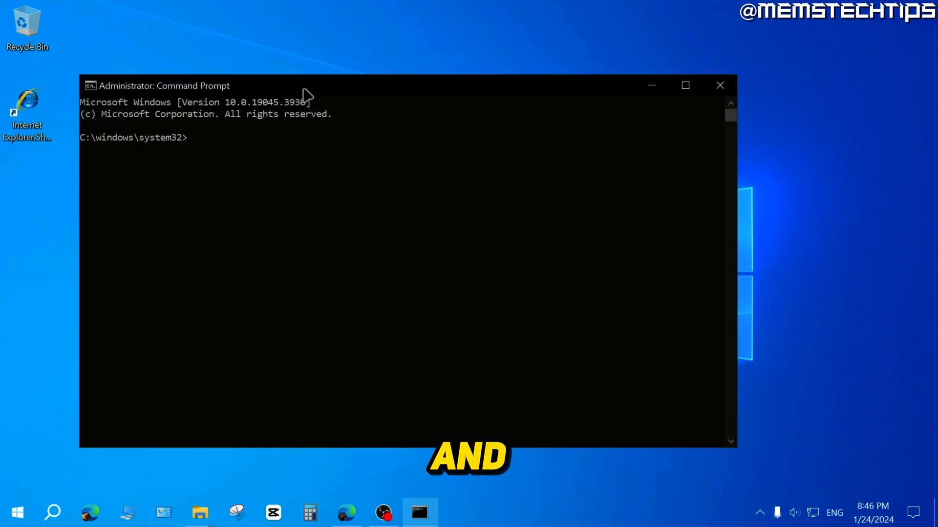
Step: Enter 'wmic baseboard get product,Manufacturer,version,serialnumber' at the prompt
type("wmic baseboard get product,Manufacturer,version,serialnumber")
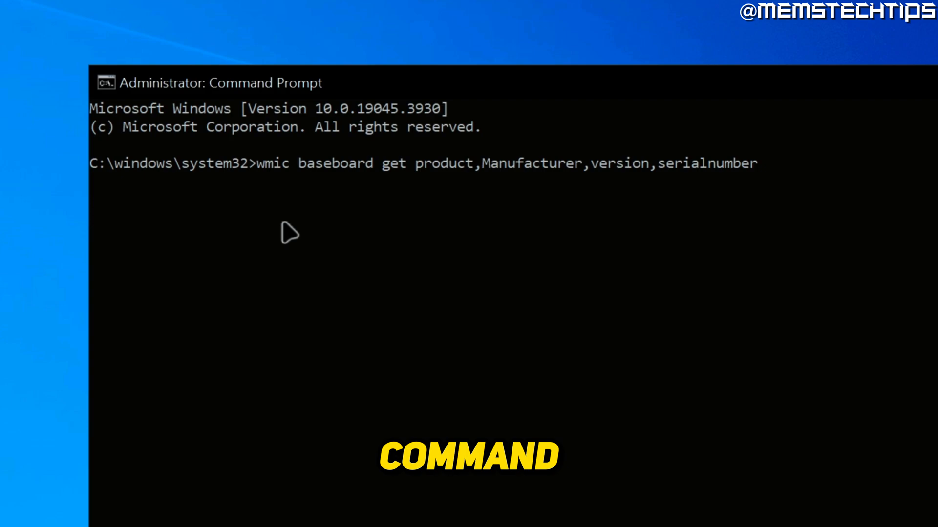